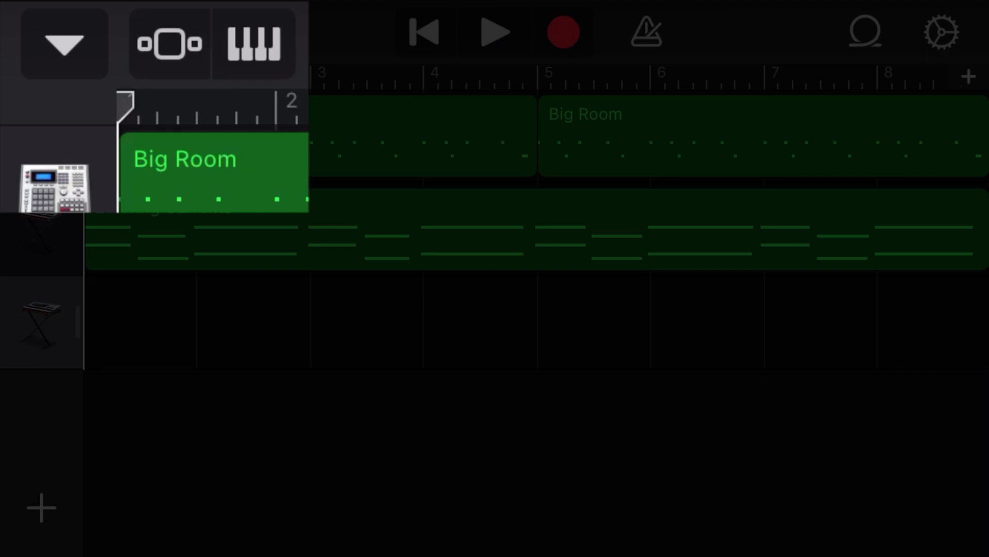
Close the song editor to return to the recent songs browser showing 'Beat Idea 1'.
{"action": "left_click", "coordinate": [63, 44]}
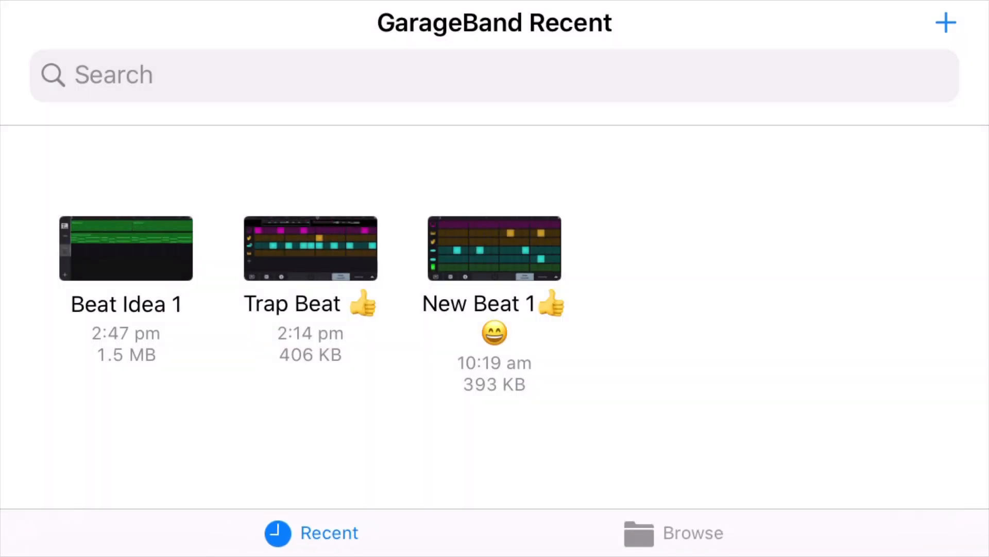
Browse the on-iPhone songs and mark 'Beat Idea 1' as the single selected item.
{"action": "left_click", "coordinate": [677, 547]}
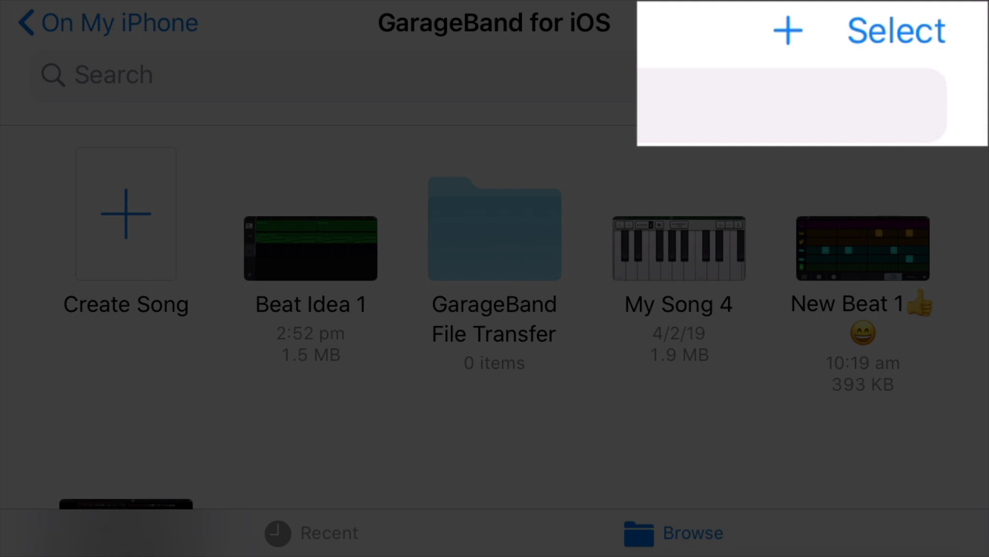
{"action": "left_click", "coordinate": [895, 28]}
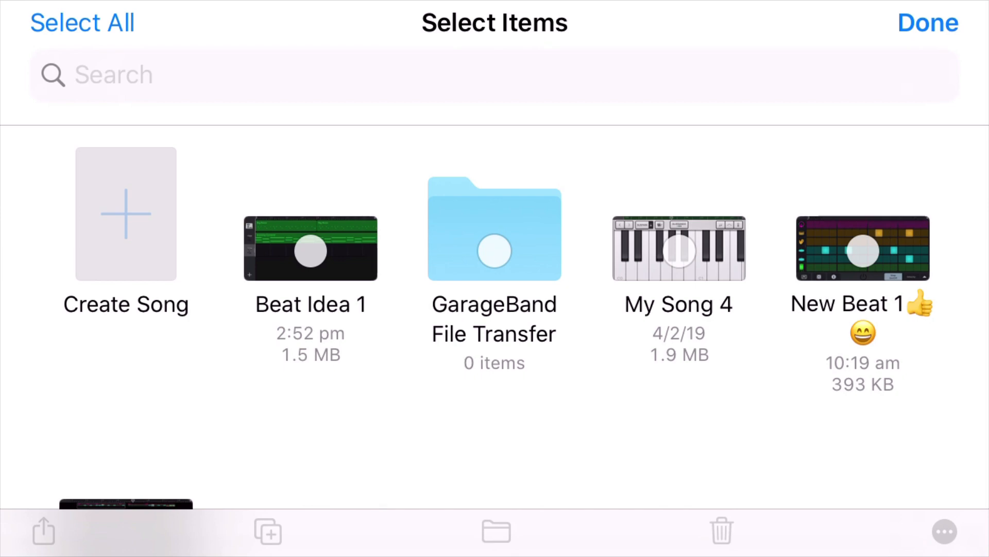
{"action": "left_click", "coordinate": [310, 250]}
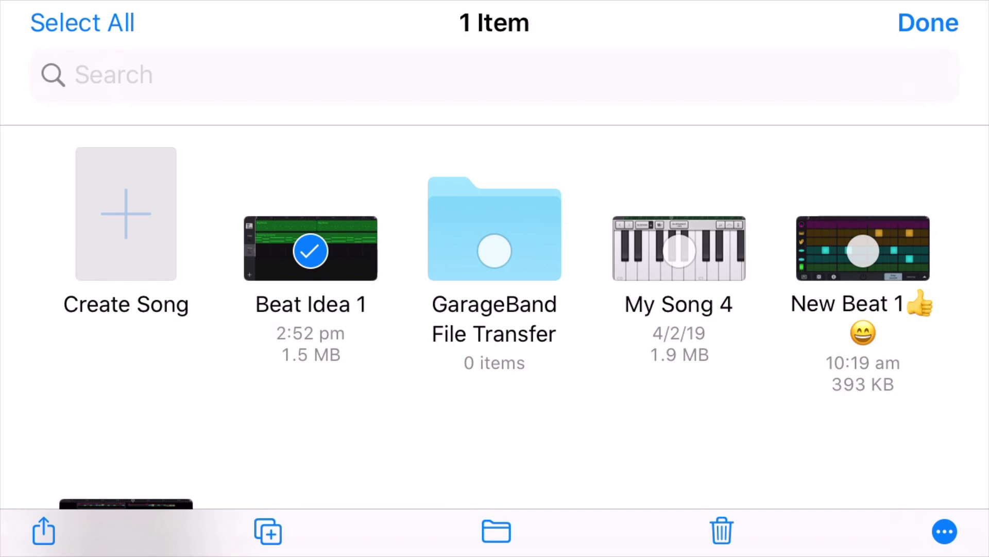
{"action": "left_click", "coordinate": [43, 545]}
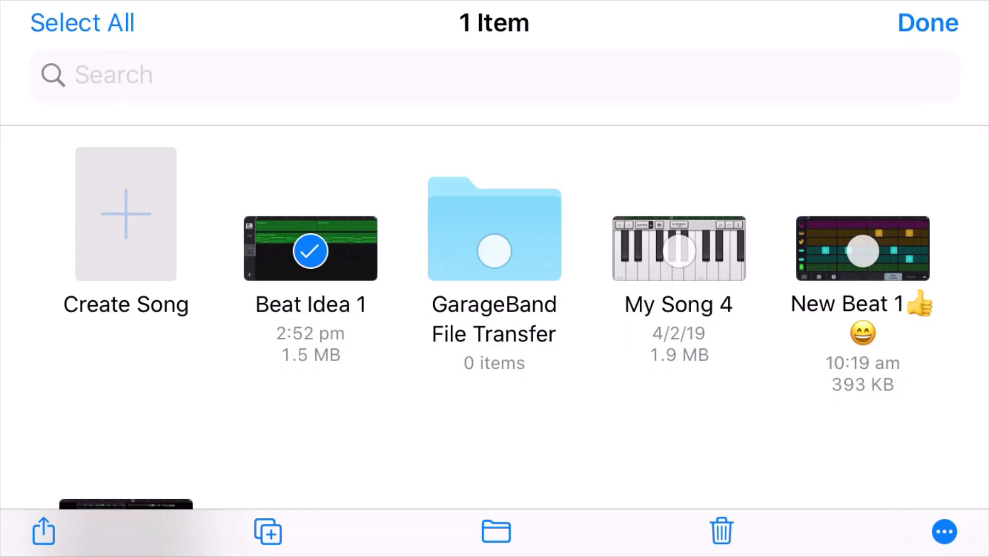
Share the selected song as Song, showing Highest Quality (iTunes Plus, 256 kBit/s) options.
{"action": "left_click", "coordinate": [40, 542]}
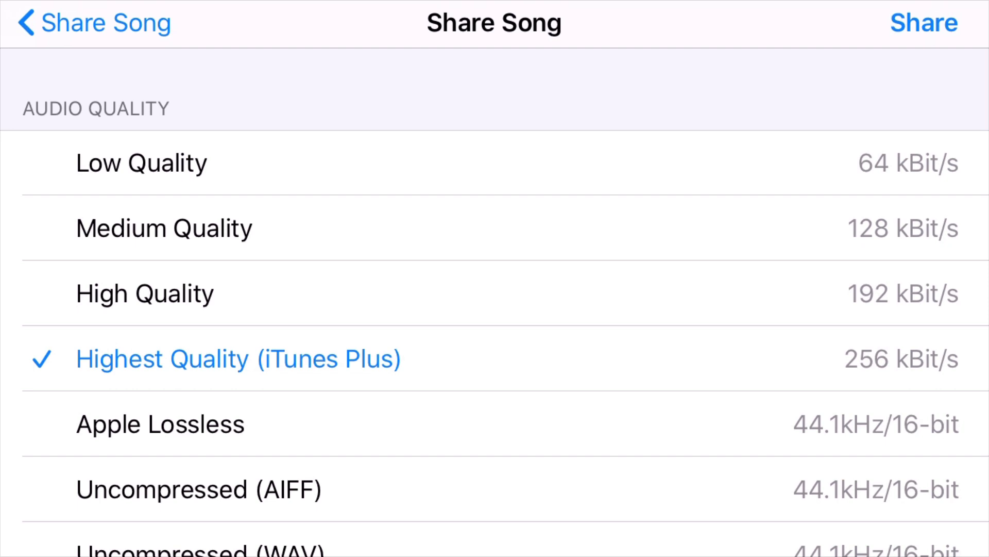
{"action": "scroll", "scroll_direction": "down", "scroll_amount": 3}
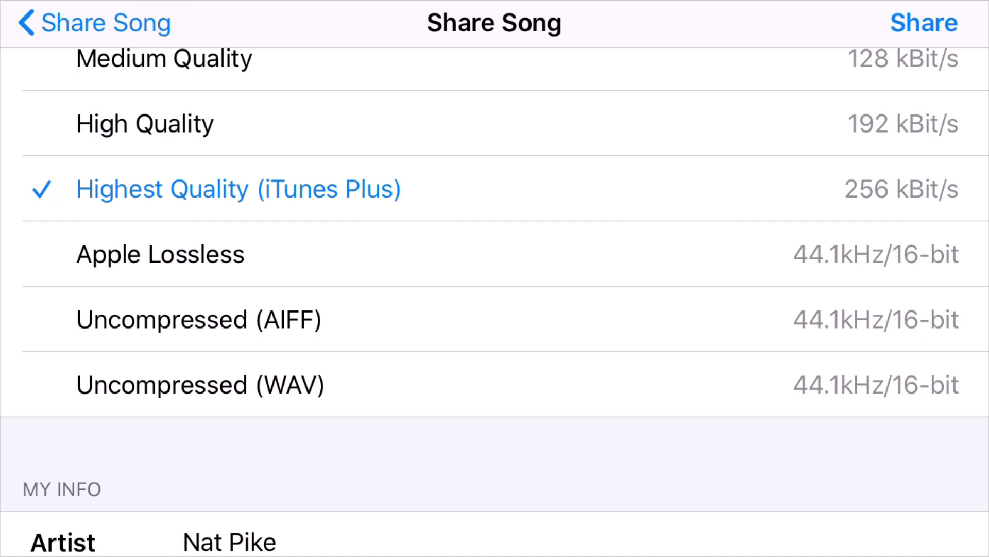
{"action": "left_click", "coordinate": [198, 319]}
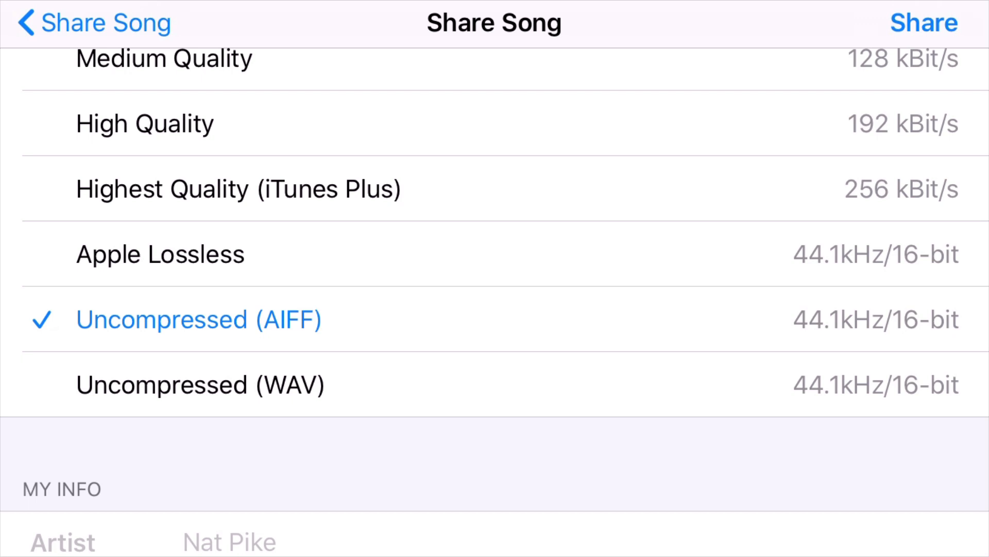
{"action": "left_click", "coordinate": [200, 384]}
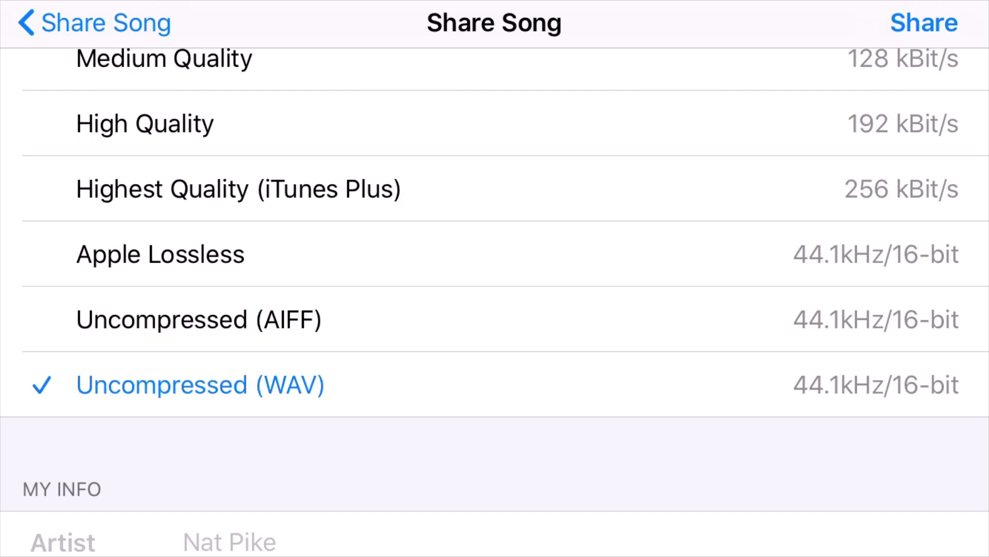
{"action": "scroll", "scroll_direction": "down", "scroll_amount": 3}
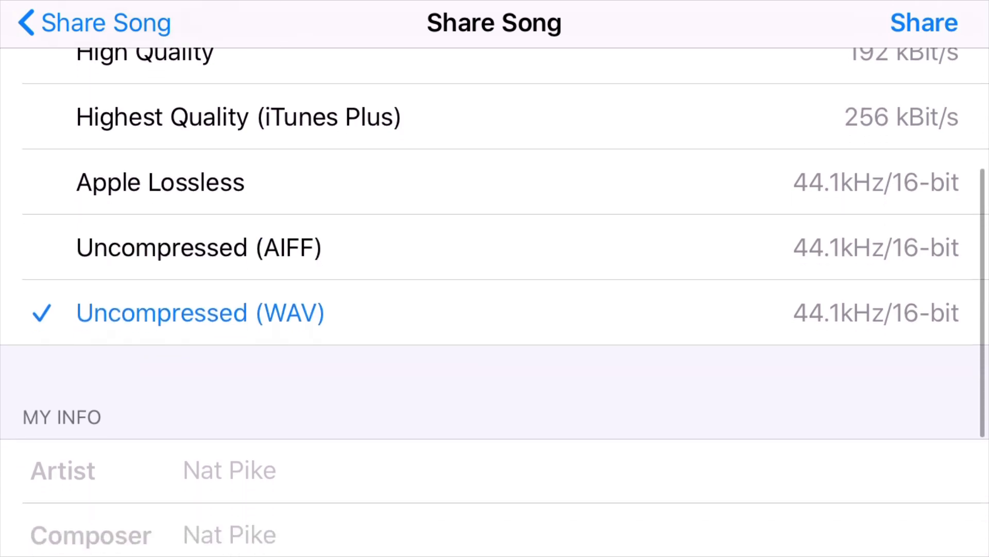
{"action": "scroll", "scroll_direction": "down", "scroll_amount": 3}
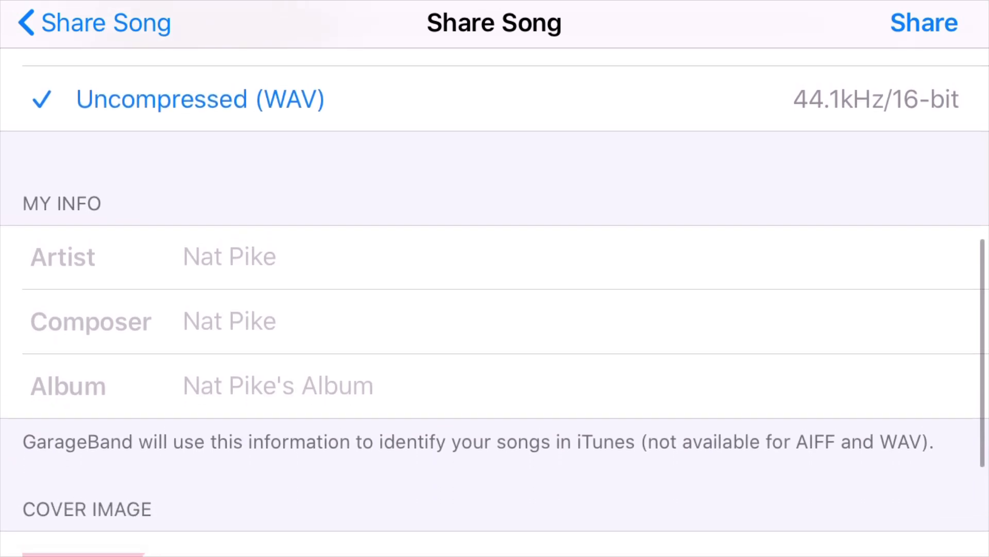
{"action": "scroll", "scroll_direction": "down", "scroll_amount": 3}
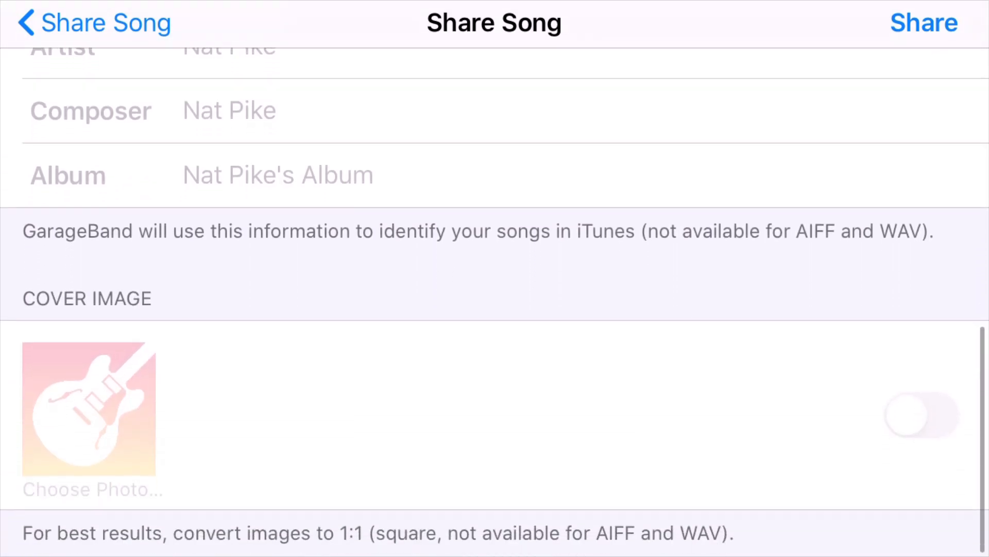
{"action": "scroll", "scroll_direction": "down", "scroll_amount": 3}
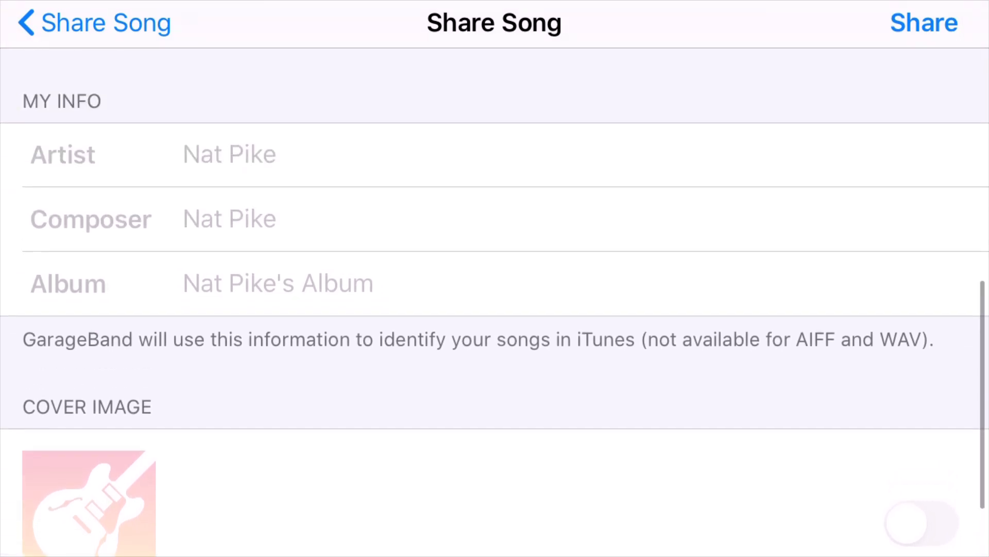
{"action": "scroll", "scroll_direction": "down", "scroll_amount": 3}
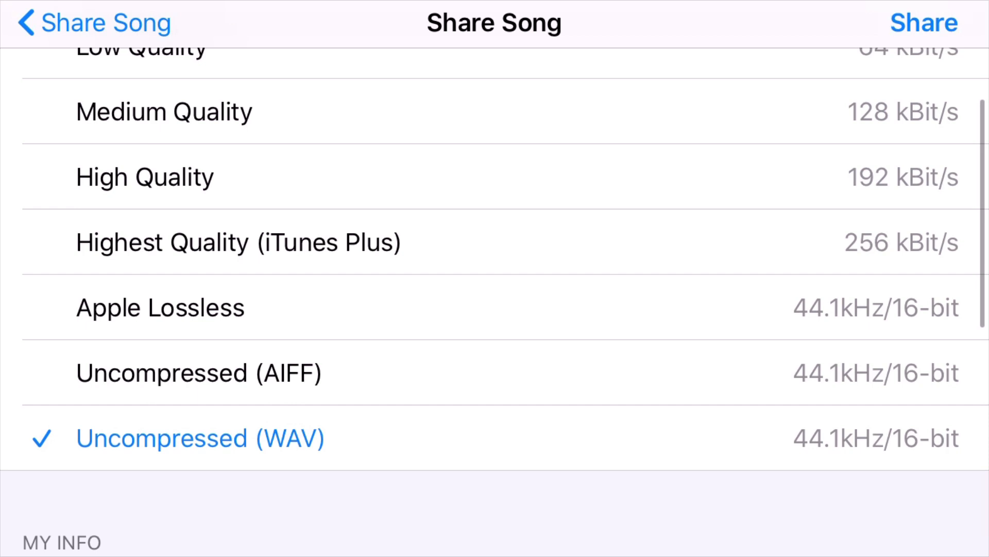
{"action": "scroll", "scroll_direction": "down", "scroll_amount": 3}
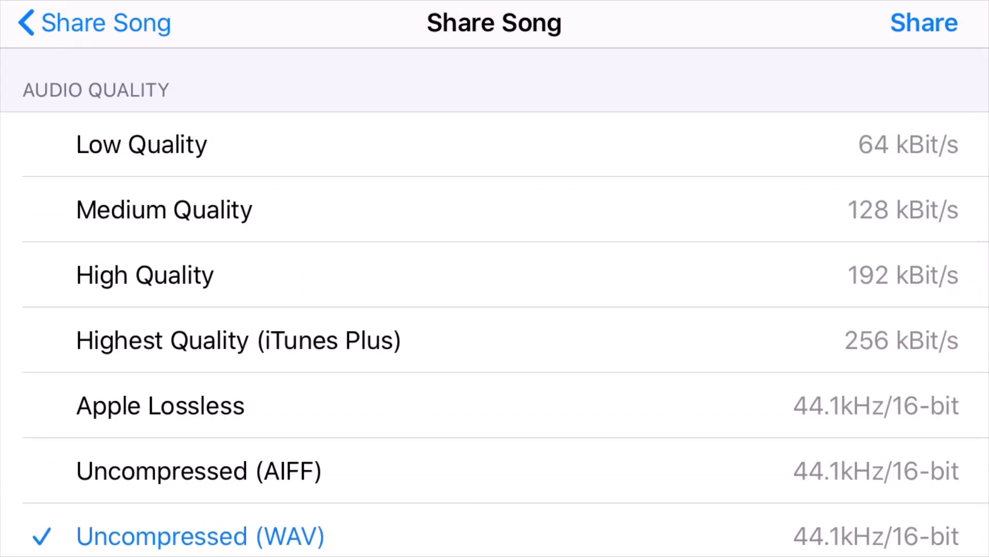
{"action": "scroll", "scroll_direction": "down", "scroll_amount": 3}
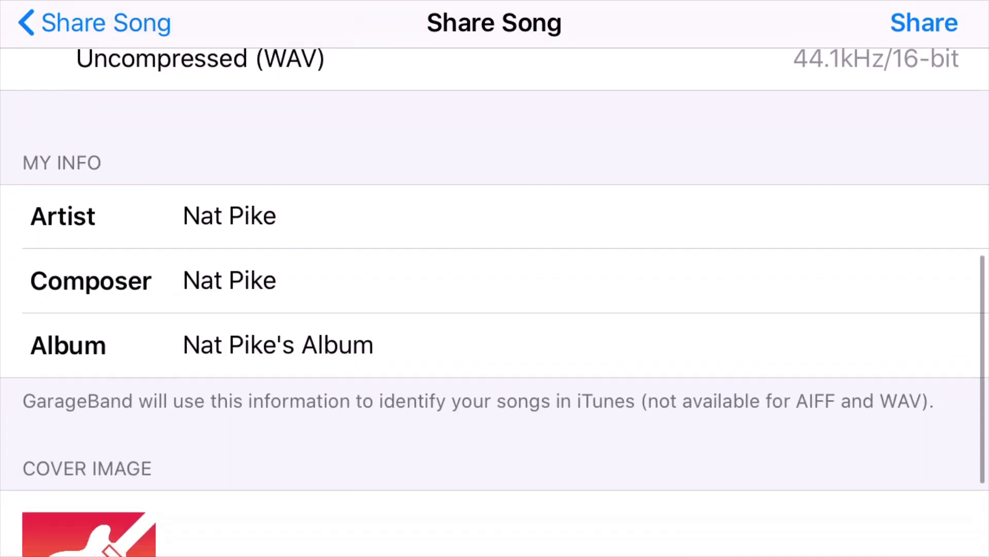
{"action": "scroll", "scroll_direction": "down", "scroll_amount": 3}
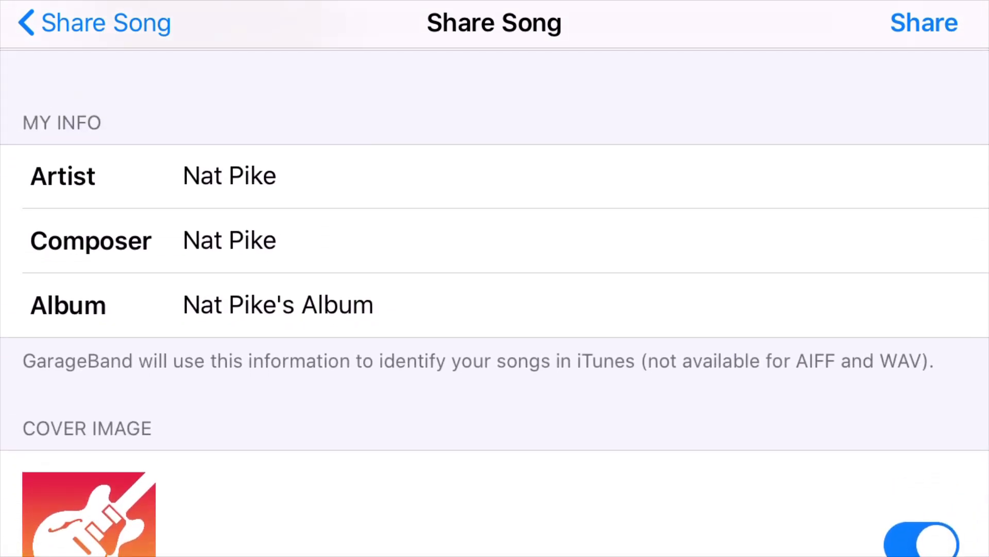
{"action": "scroll", "scroll_direction": "down", "scroll_amount": 3}
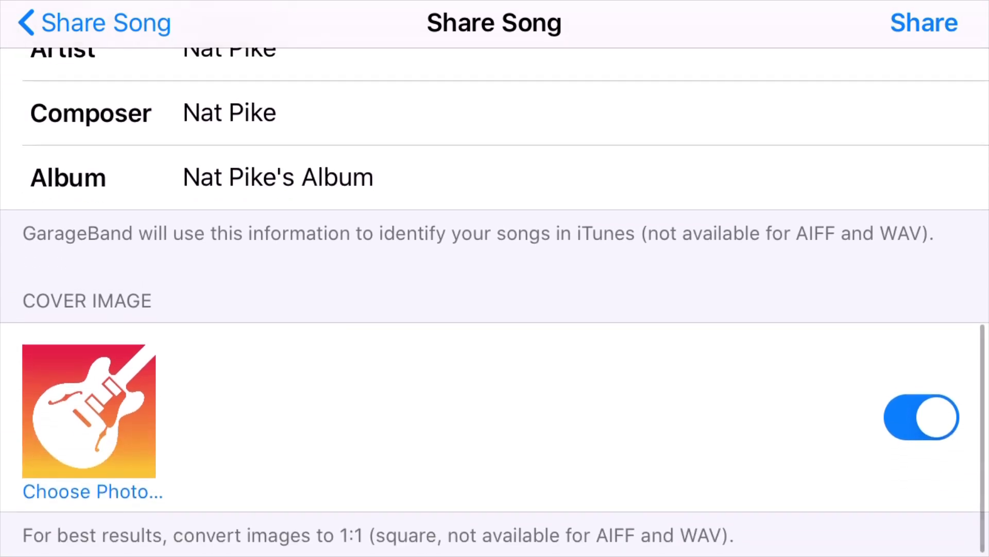
{"action": "scroll", "scroll_direction": "down", "scroll_amount": 3}
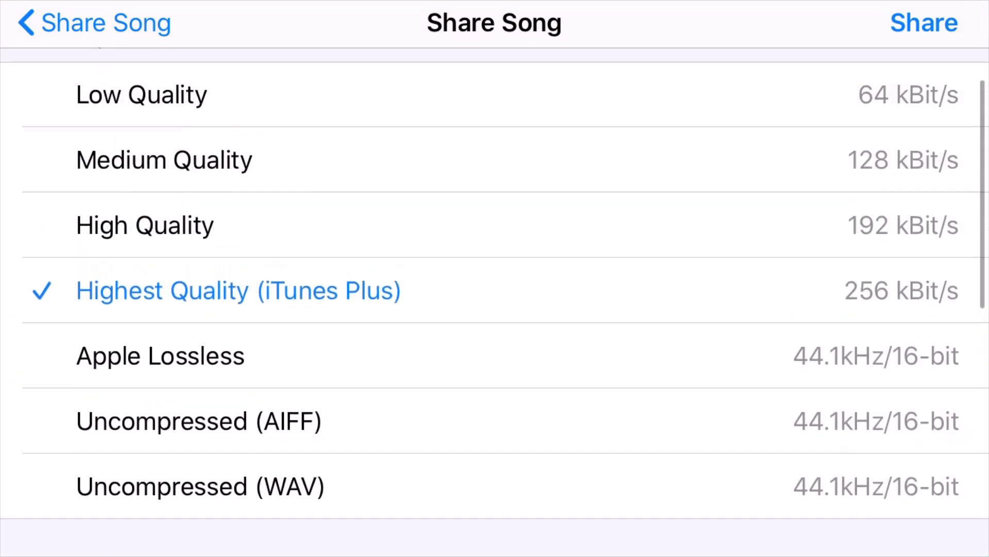
{"action": "scroll", "scroll_direction": "down", "scroll_amount": 3}
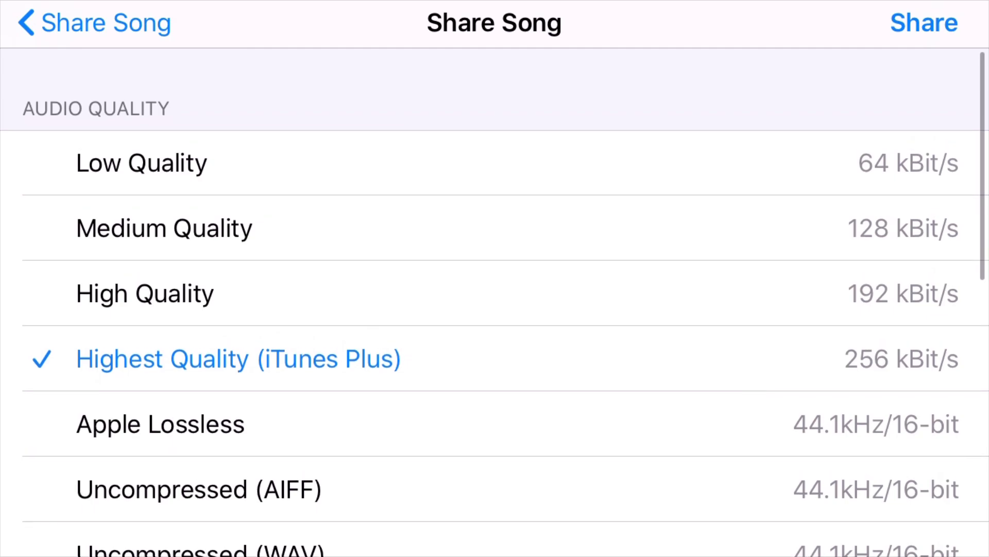
{"action": "left_click", "coordinate": [922, 23]}
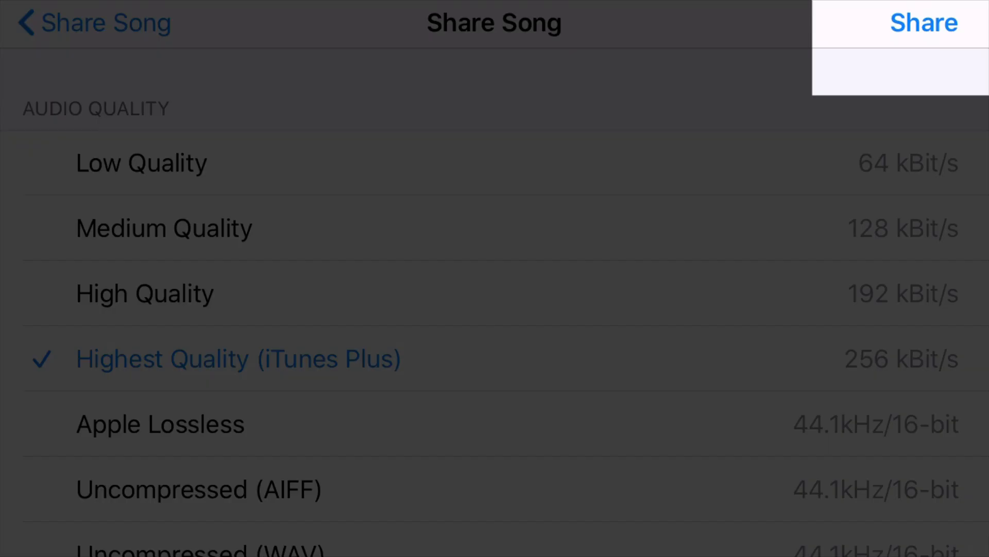
Export 'Beat Idea 1' as audio to reach AirDrop, Messages and Gmail destinations.
{"action": "left_click", "coordinate": [923, 21]}
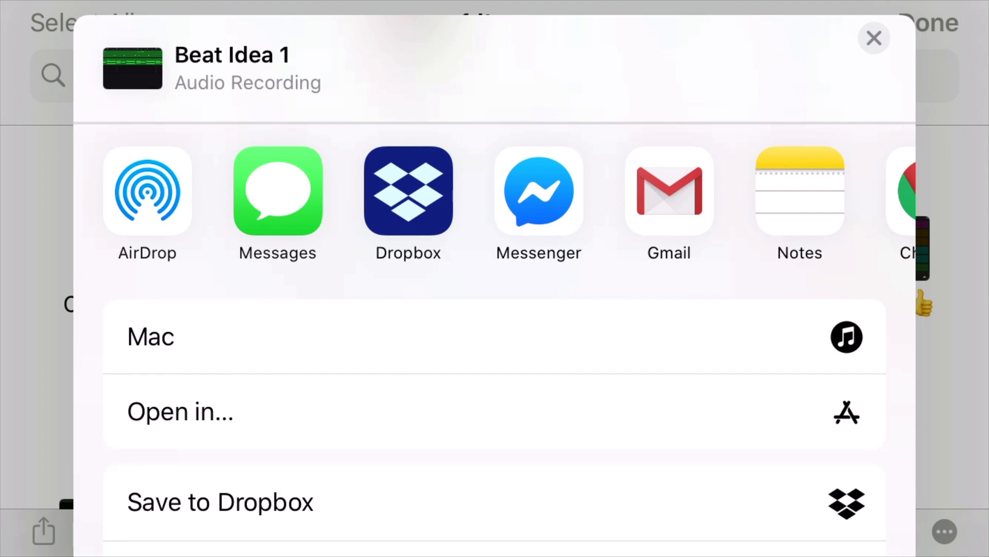
{"action": "scroll", "scroll_direction": "down", "scroll_amount": 3}
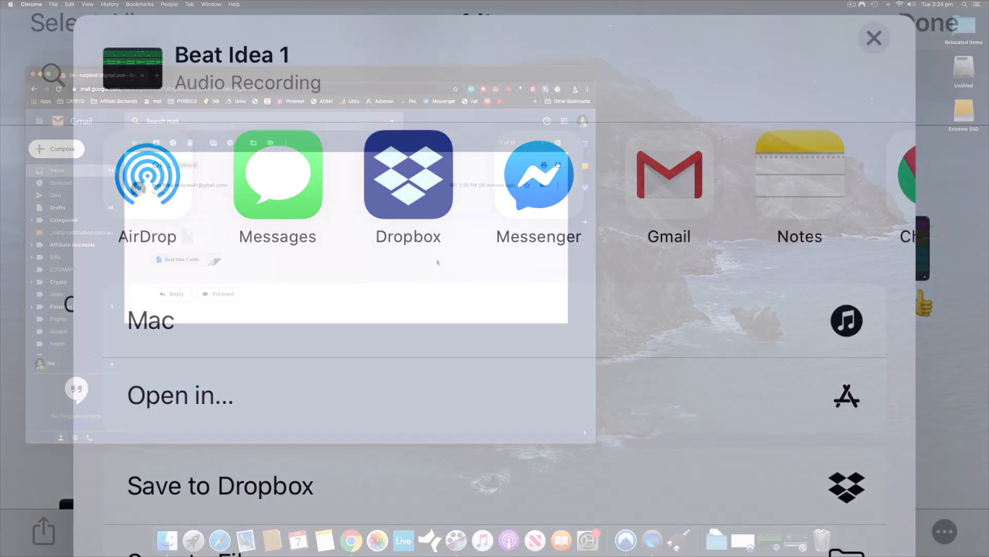
Download the Gmail attachment 'Beat Idea 1.m4a' to the Desktop as 'Beat Idea 1 (1).m4a'.
{"action": "left_click", "coordinate": [875, 37]}
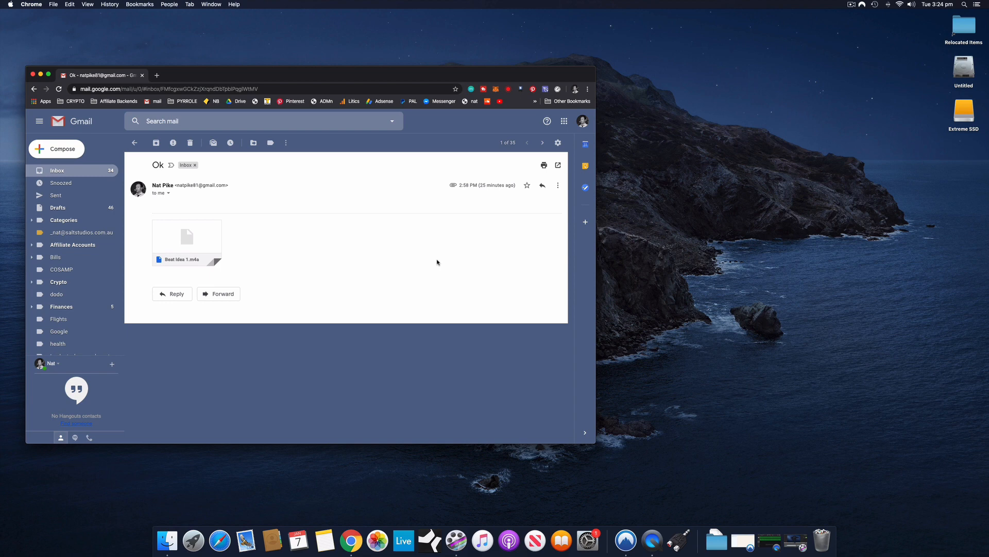
{"action": "mouse_move", "coordinate": [198, 203]}
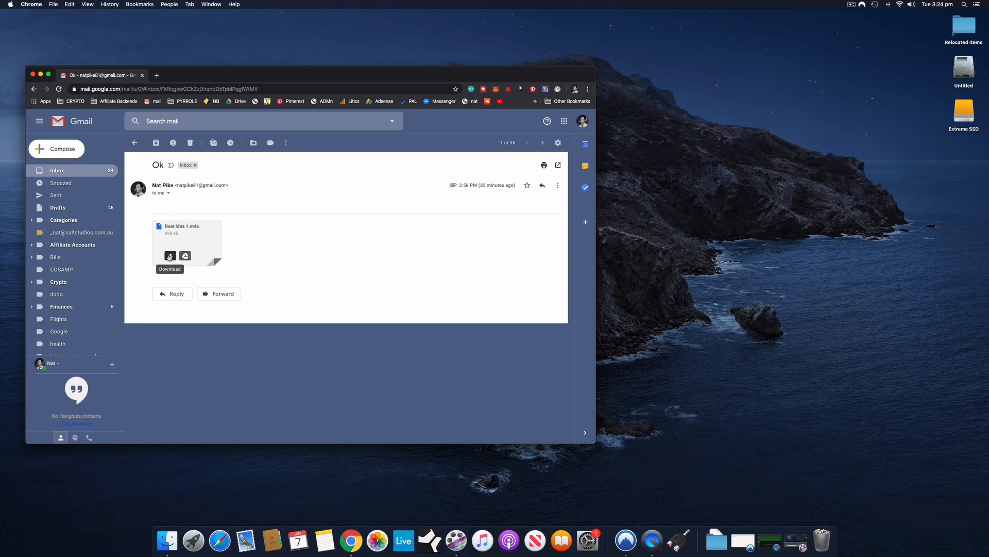
{"action": "left_click", "coordinate": [169, 256]}
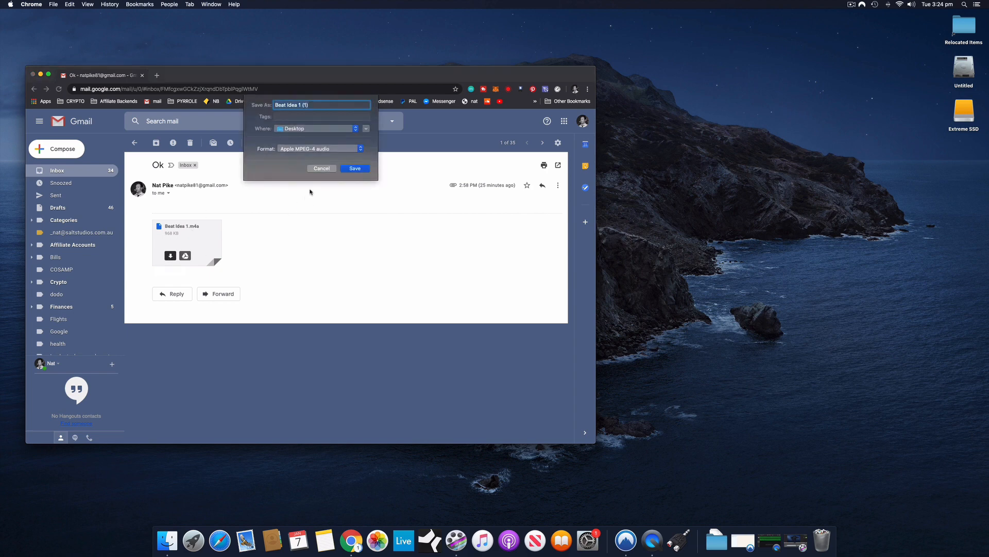
{"action": "left_click", "coordinate": [355, 168]}
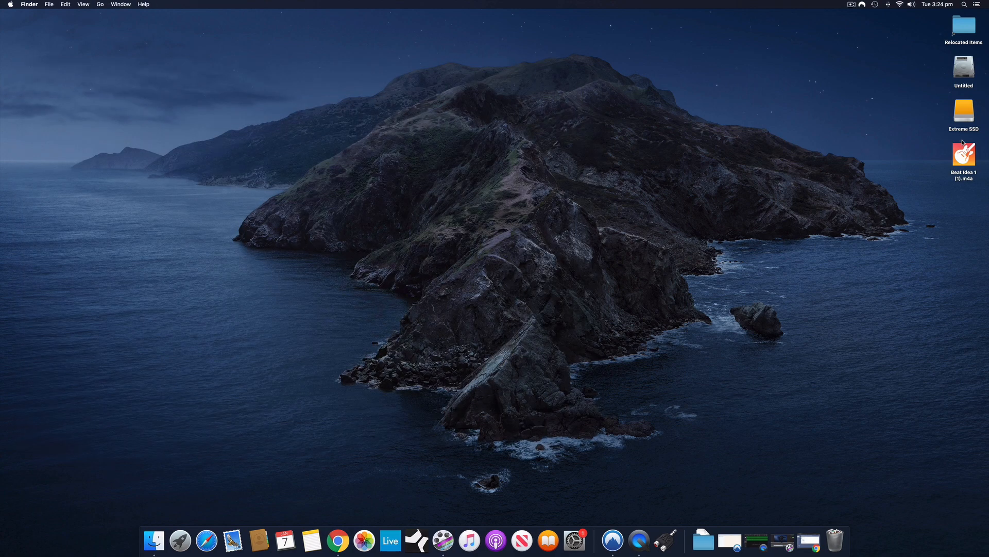
Move 'Beat Idea 1 (1).m4a' to the desktop centre and show its Open With apps.
{"action": "left_click_drag", "start_coordinate": [963, 154], "coordinate": [470, 174]}
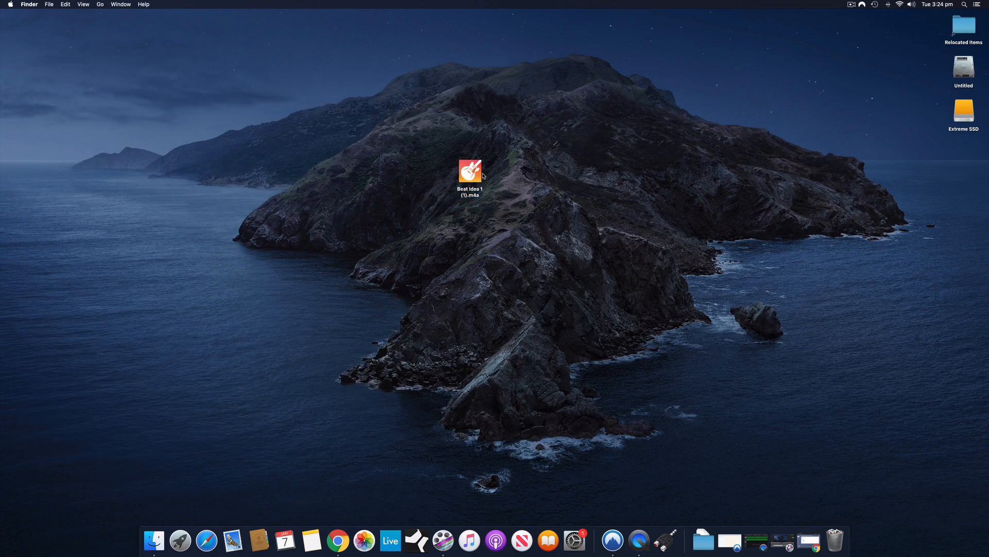
{"action": "mouse_move", "coordinate": [472, 206]}
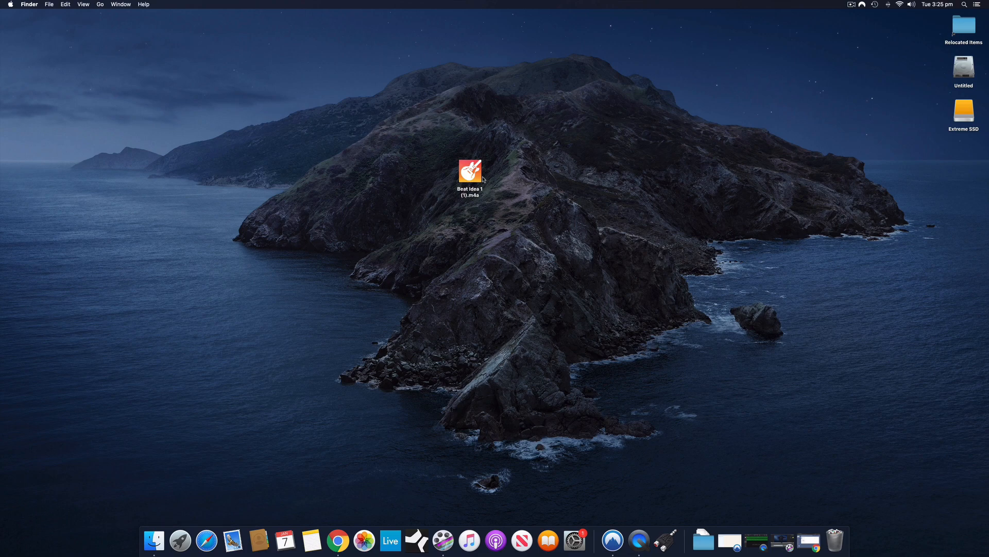
{"action": "right_click", "coordinate": [472, 172]}
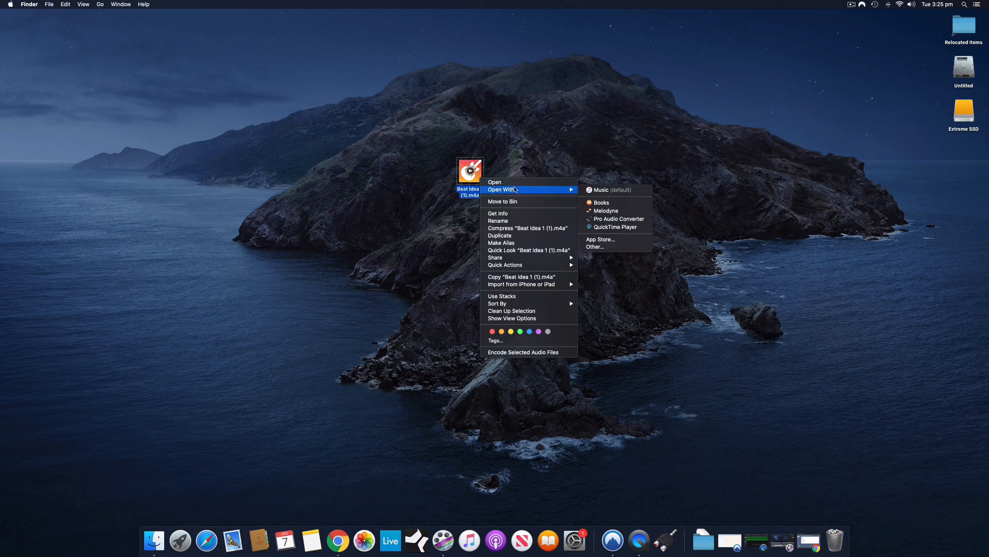
{"action": "mouse_move", "coordinate": [615, 218]}
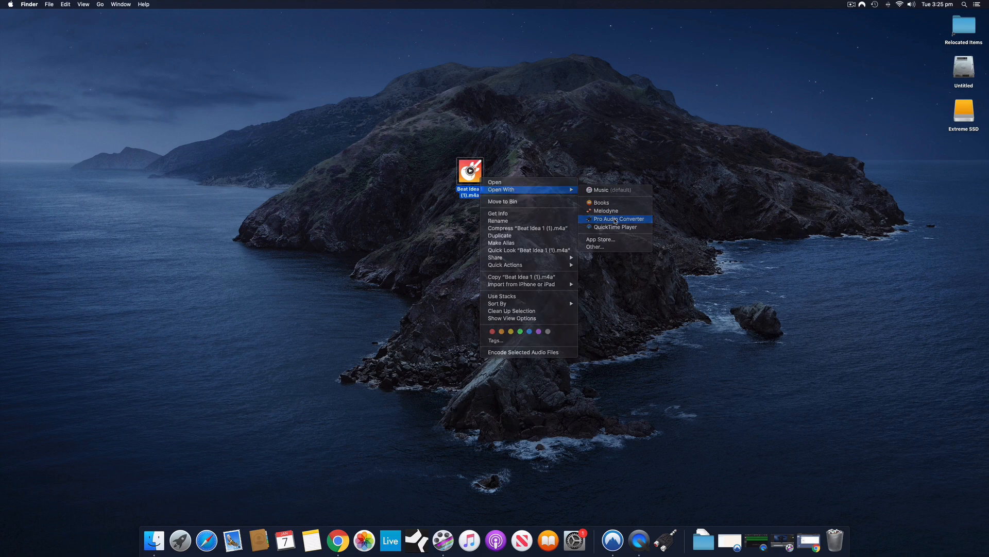
Encode 'Beat Idea 1 (1).m4a' to MP3 at 256 kbps in Pro Audio Converter.
{"action": "left_click", "coordinate": [618, 219]}
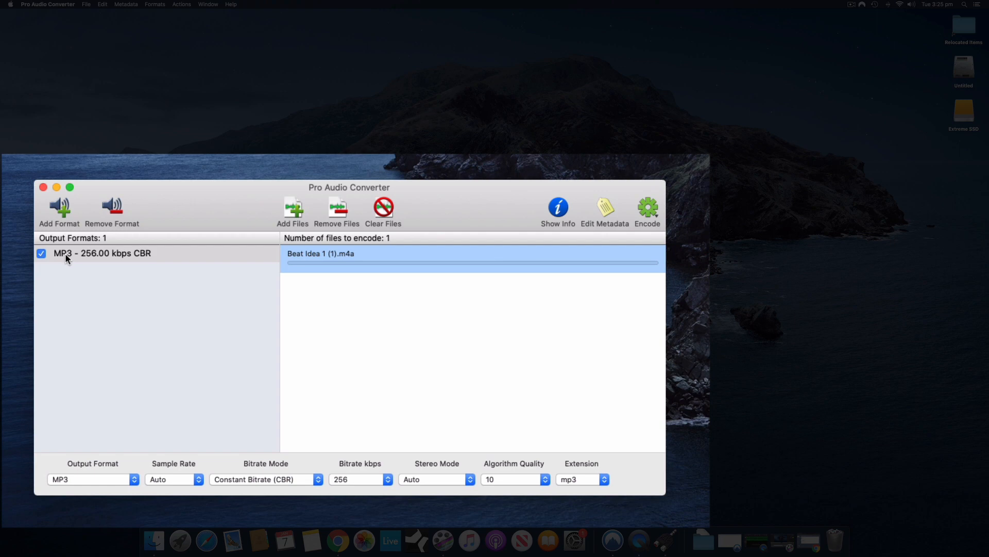
{"action": "mouse_move", "coordinate": [86, 345]}
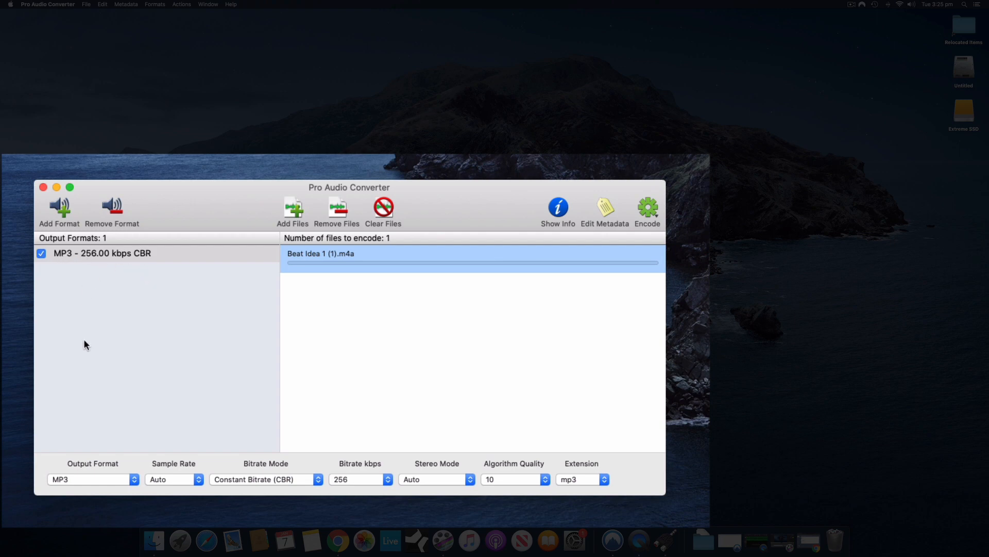
{"action": "left_click", "coordinate": [93, 479]}
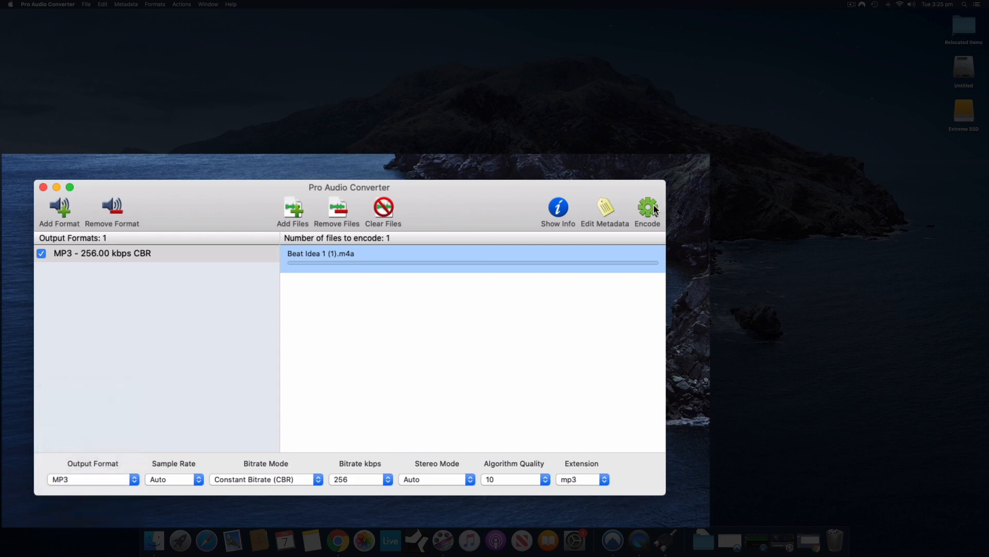
{"action": "left_click", "coordinate": [646, 206]}
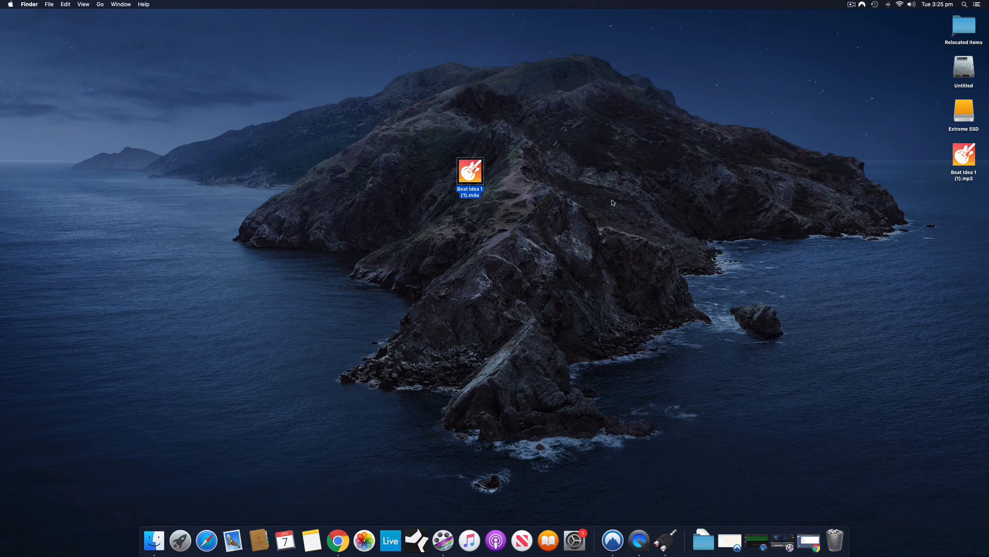
Place 'Beat Idea 1 (1).mp3' beside the m4a and open the m4a in Music.
{"action": "left_click_drag", "start_coordinate": [964, 155], "coordinate": [612, 186]}
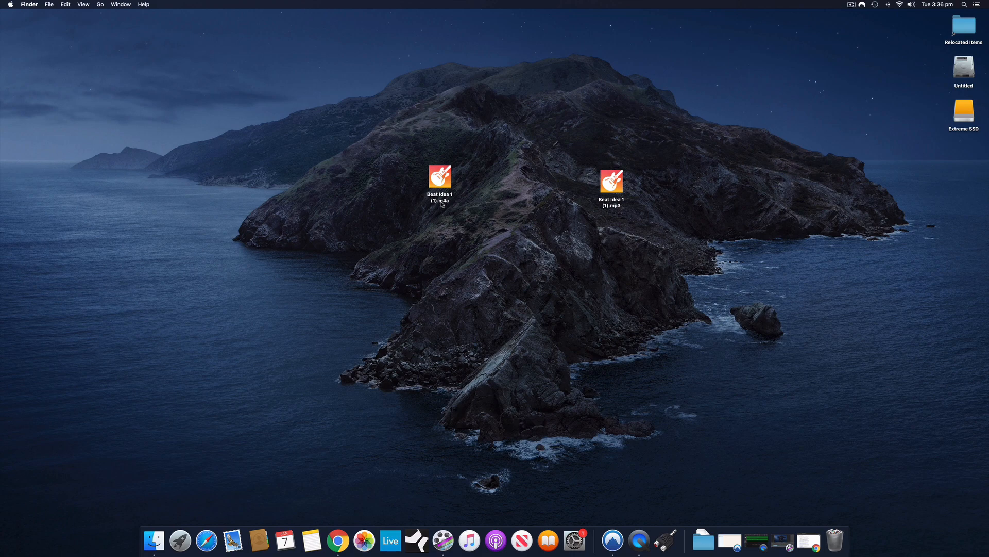
{"action": "mouse_move", "coordinate": [464, 396]}
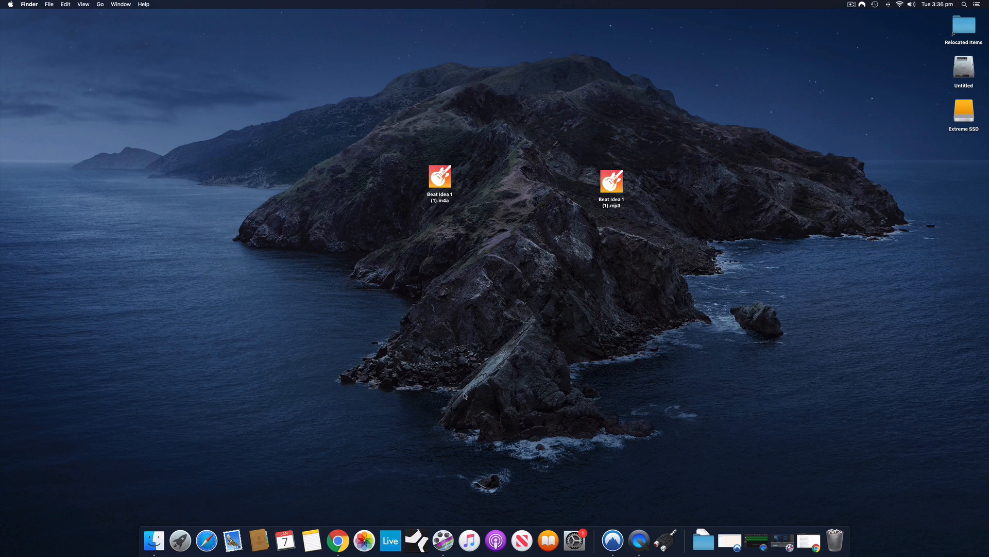
{"action": "mouse_move", "coordinate": [359, 515]}
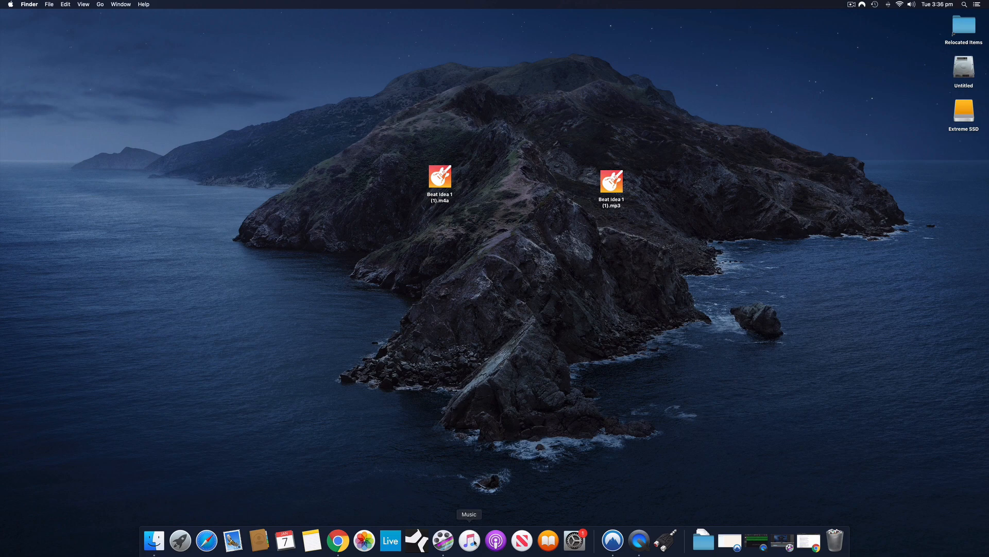
{"action": "double_click", "coordinate": [439, 177]}
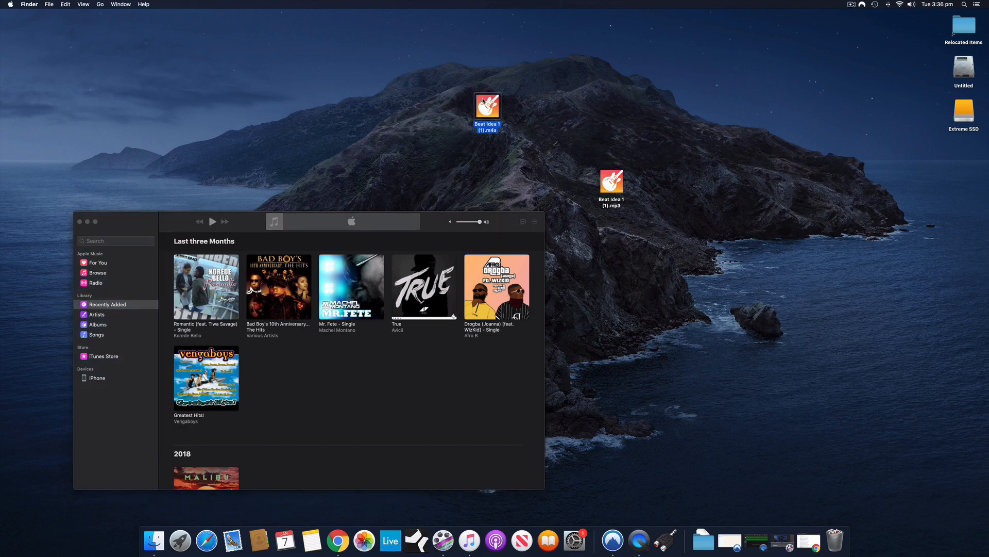
Set Music's import to MP3 Encoder at Higher Quality (192 kbps) and close preferences.
{"action": "left_click", "coordinate": [352, 222]}
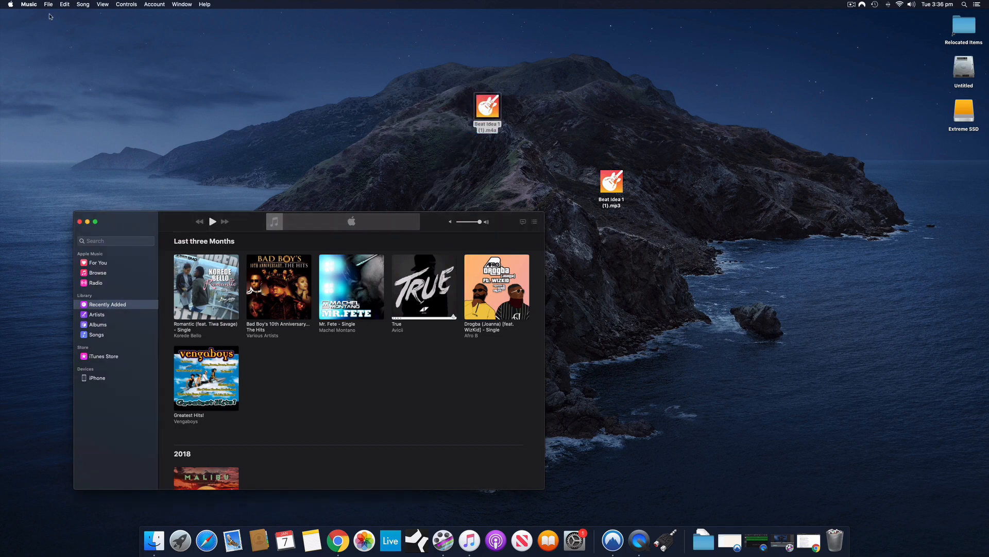
{"action": "left_click", "coordinate": [49, 4]}
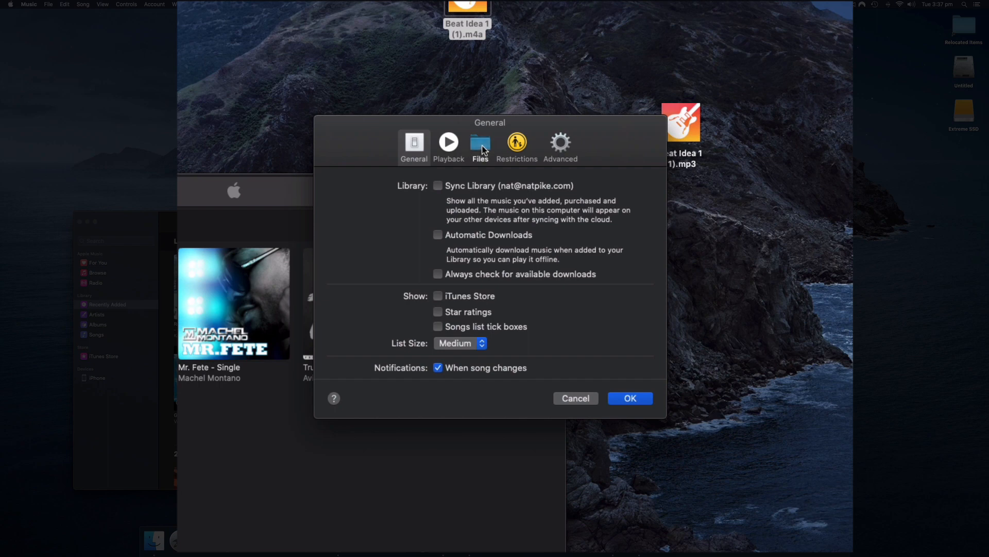
{"action": "left_click", "coordinate": [480, 143]}
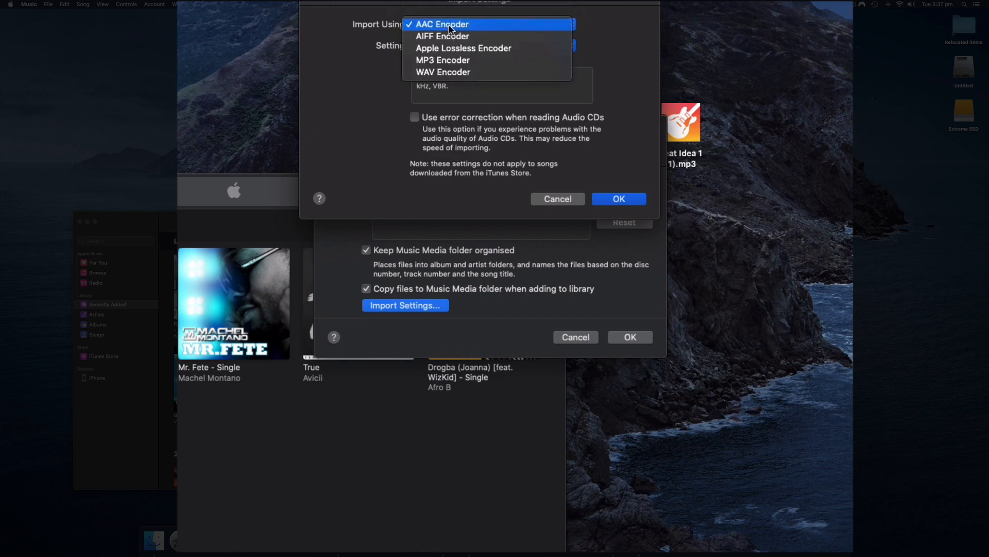
{"action": "mouse_move", "coordinate": [454, 61]}
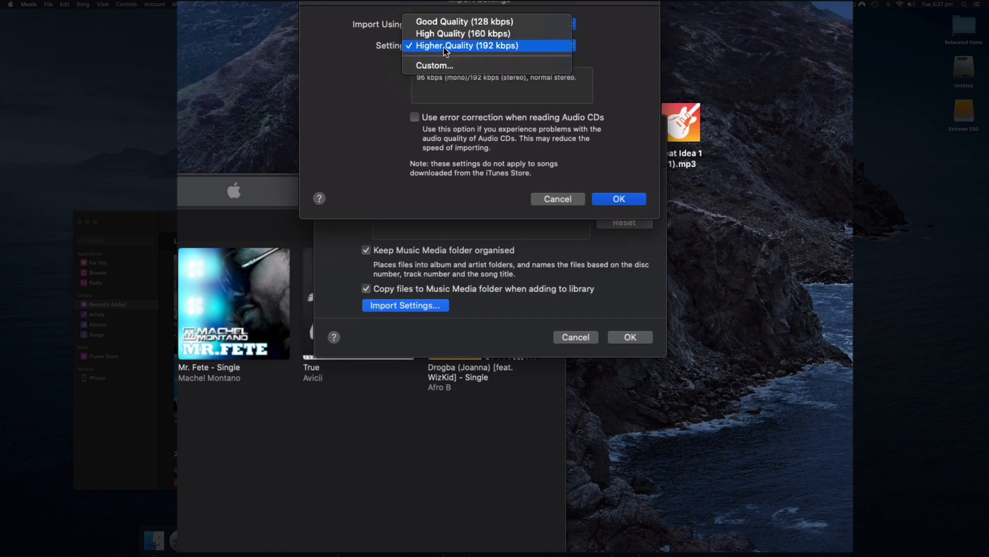
{"action": "left_click", "coordinate": [470, 45]}
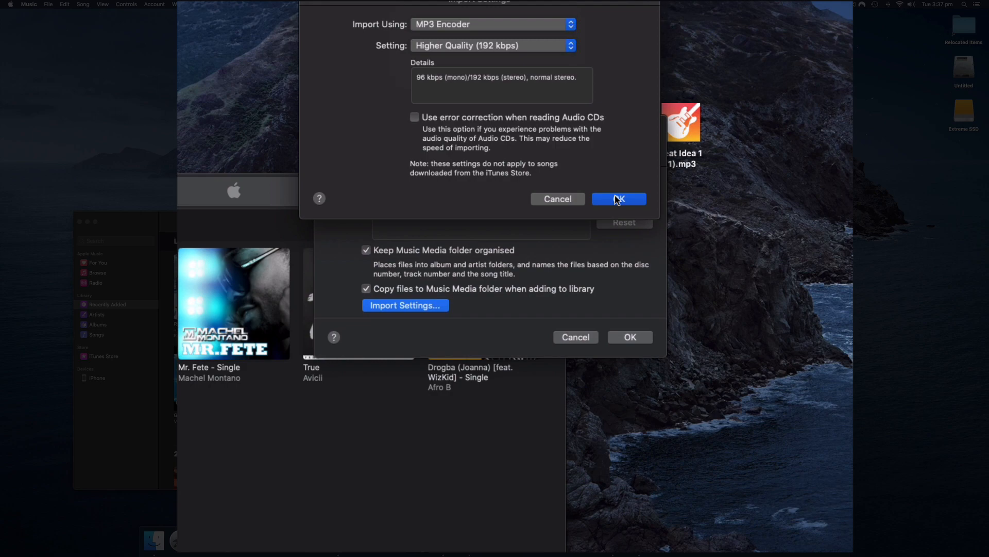
{"action": "left_click", "coordinate": [619, 199]}
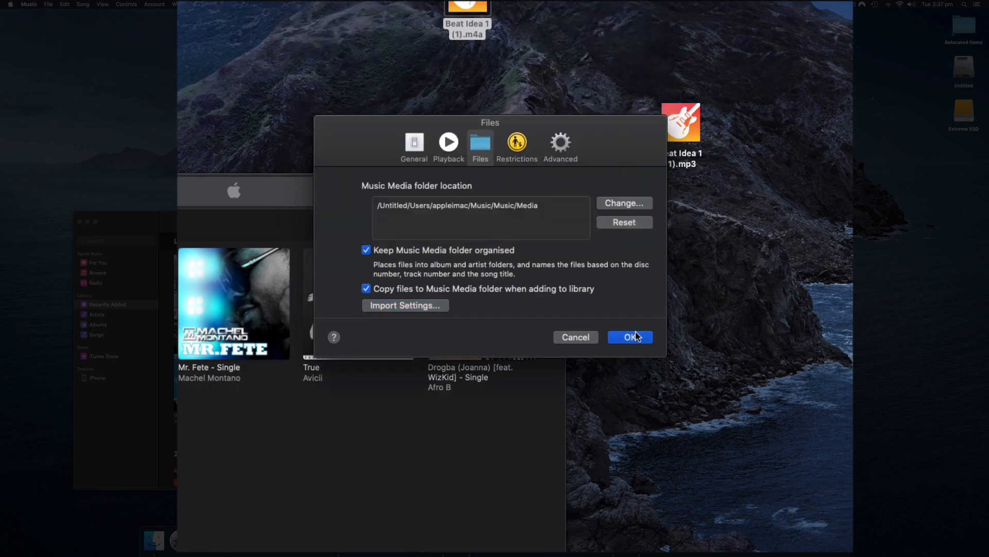
{"action": "left_click", "coordinate": [630, 337]}
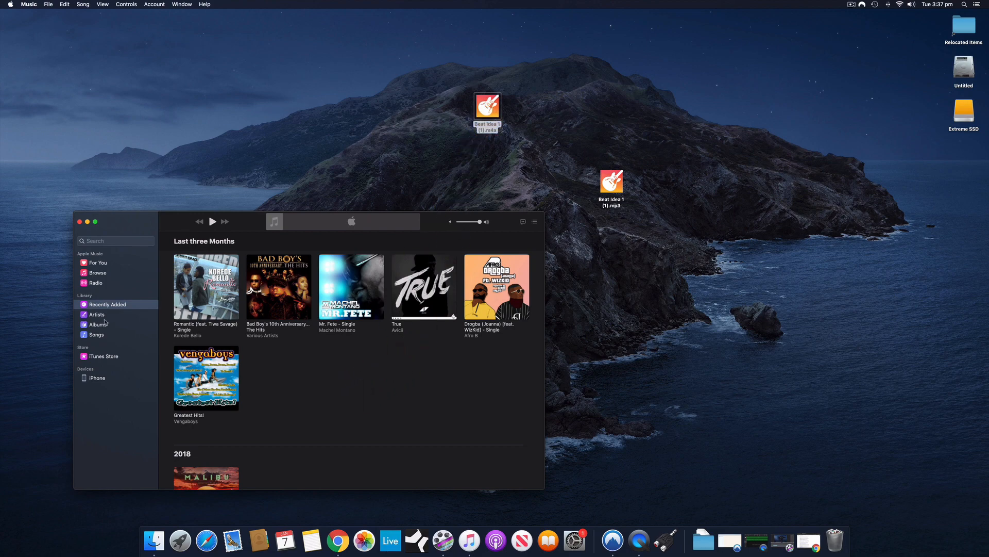
Create an MP3 version of Beat Idea 1 in Nat Pike's Album.
{"action": "left_click", "coordinate": [96, 334]}
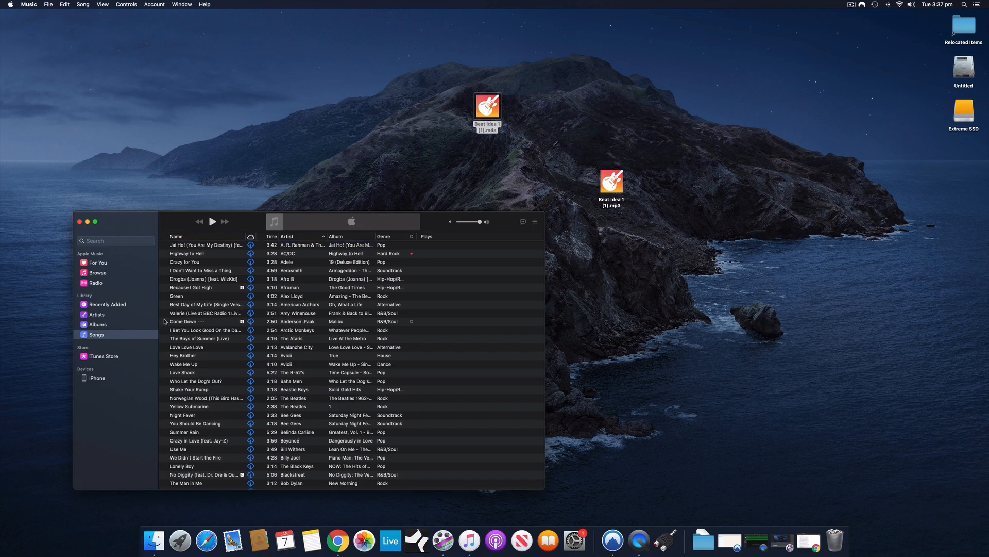
{"action": "left_click", "coordinate": [107, 304]}
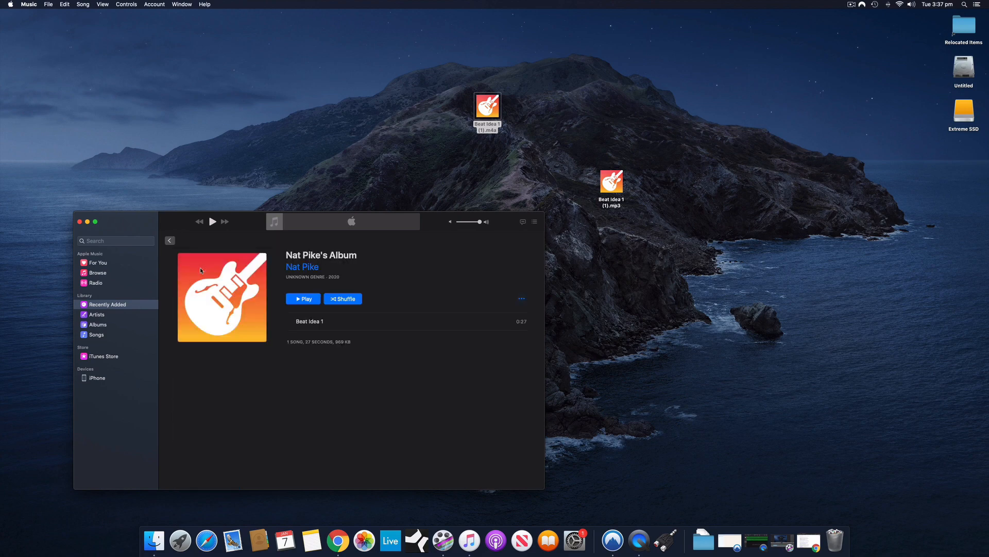
{"action": "left_click", "coordinate": [309, 321]}
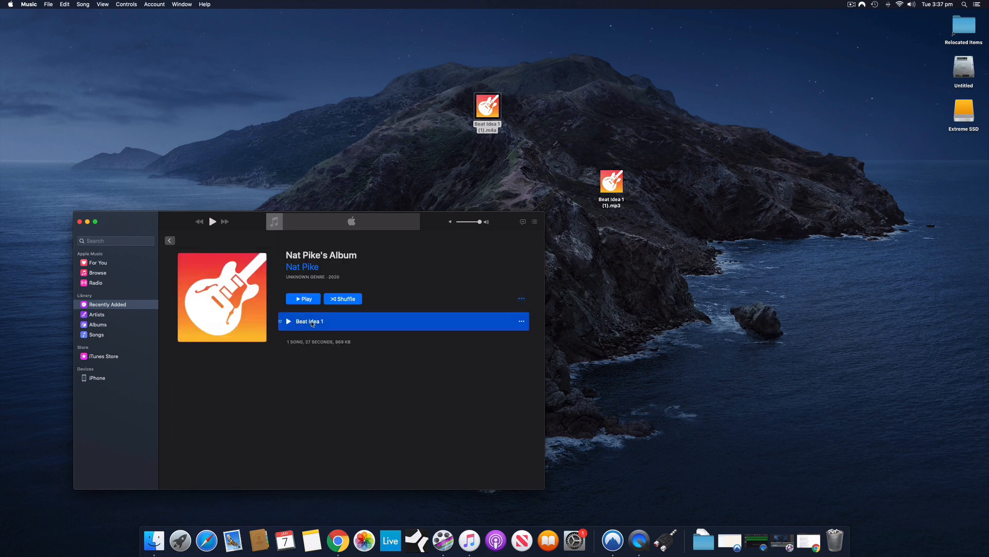
{"action": "mouse_move", "coordinate": [408, 323]}
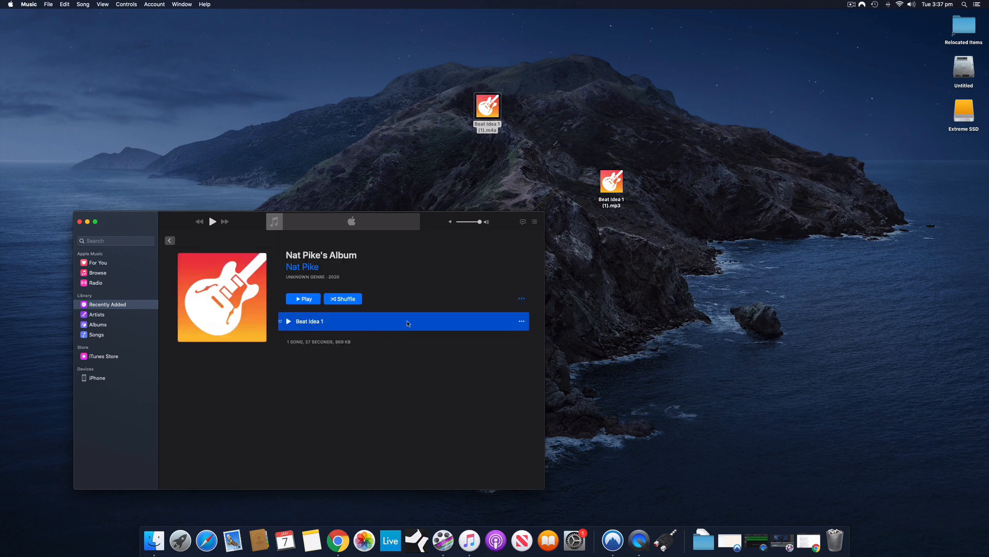
{"action": "left_click", "coordinate": [50, 4]}
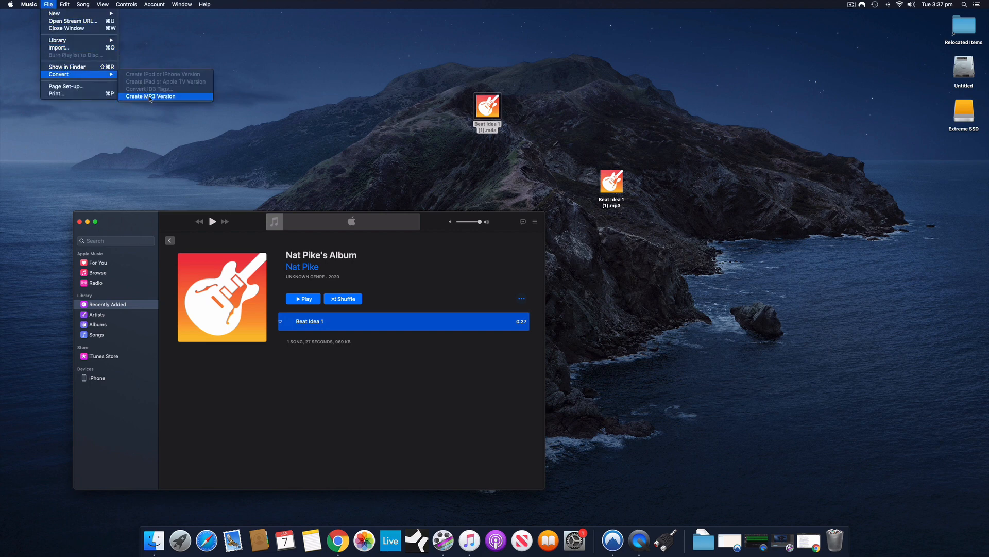
{"action": "left_click", "coordinate": [150, 96]}
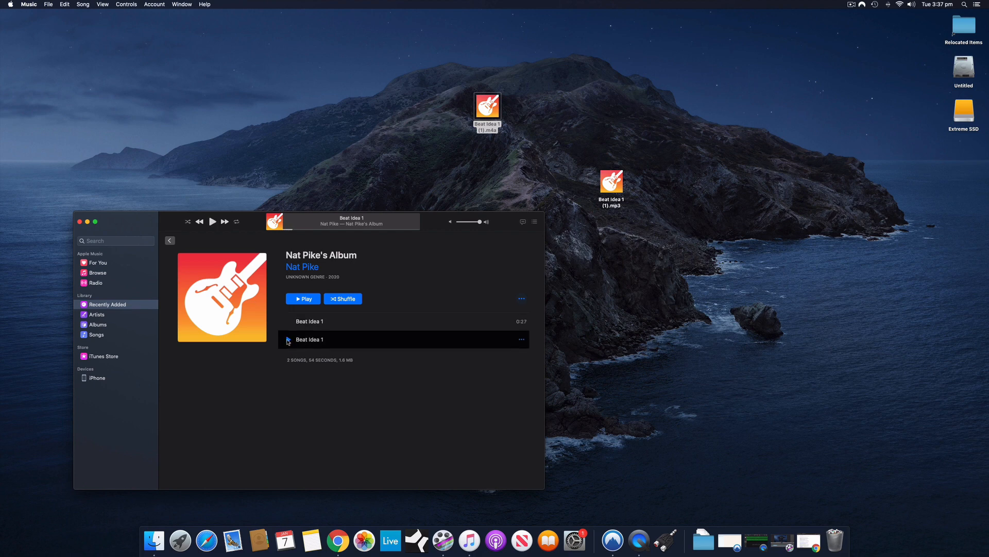
{"action": "mouse_move", "coordinate": [302, 342]}
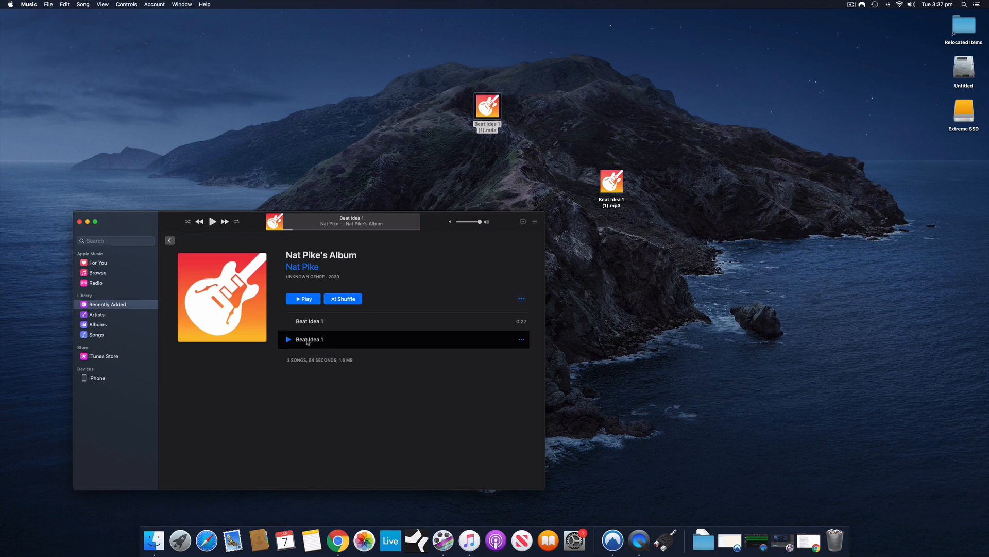
{"action": "right_click", "coordinate": [307, 339]}
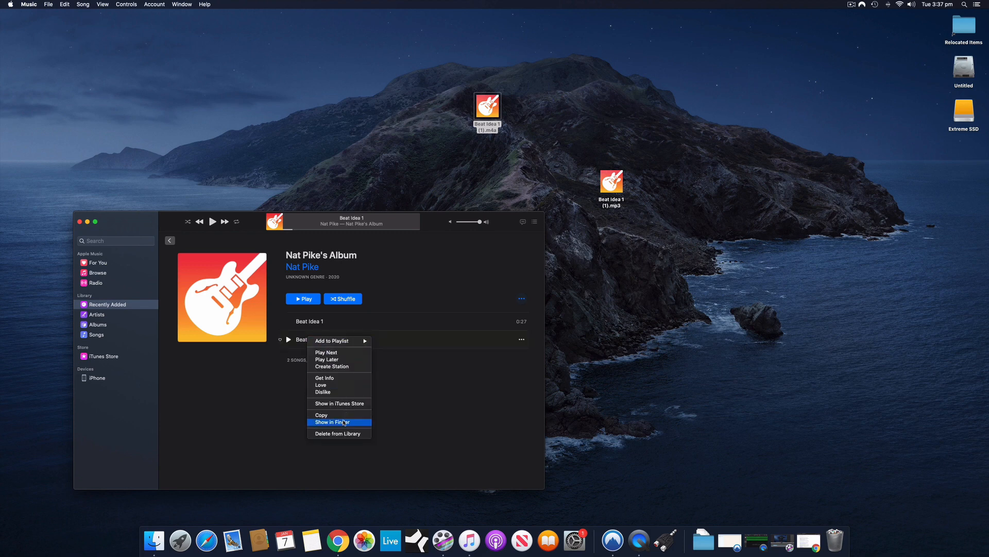
Reveal 'Beat Idea 1.mp3' in Nat Pike's Album folder and move the Finder window top-left.
{"action": "left_click", "coordinate": [334, 422]}
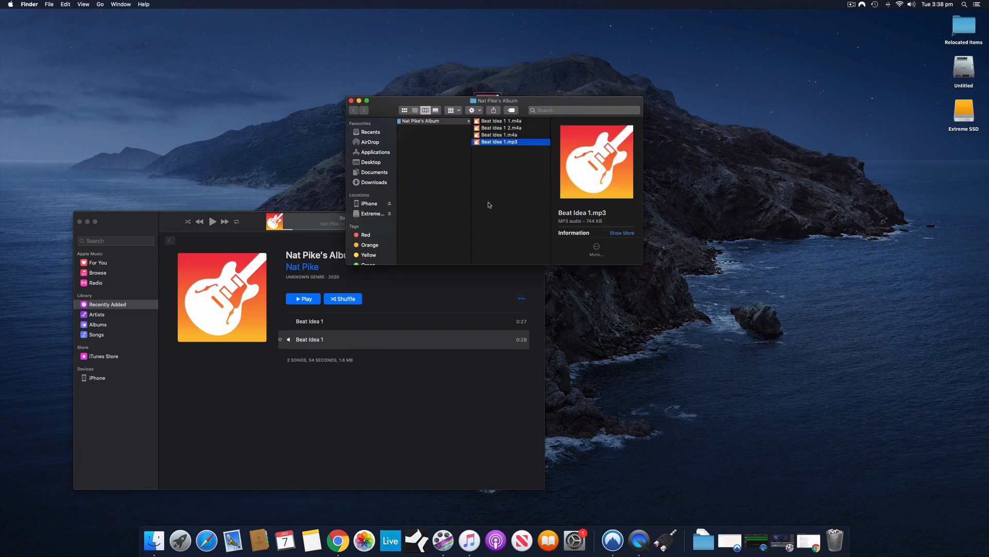
{"action": "mouse_move", "coordinate": [526, 124]}
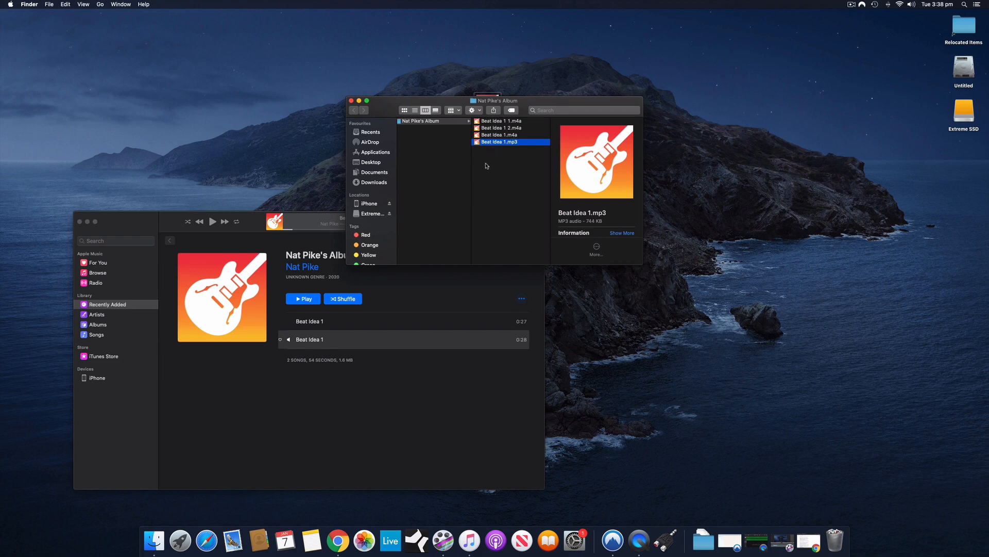
{"action": "left_click_drag", "start_coordinate": [496, 100], "coordinate": [505, 93]}
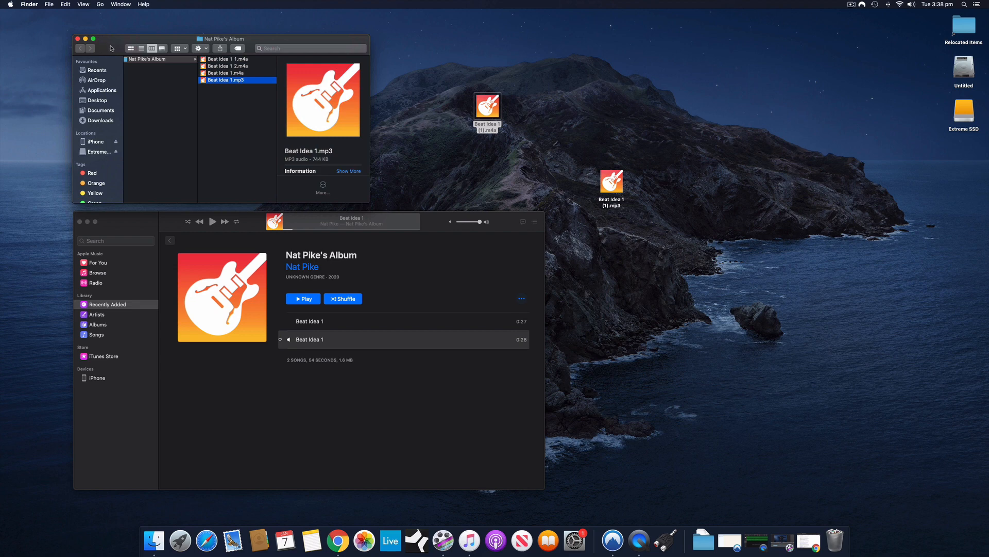
{"action": "left_click_drag", "start_coordinate": [222, 39], "coordinate": [151, 16]}
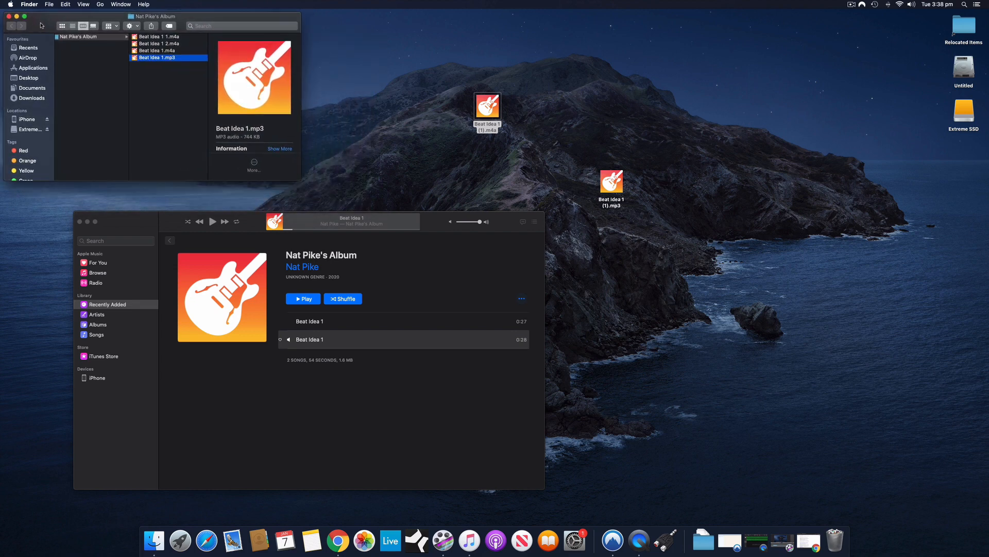
{"action": "mouse_move", "coordinate": [129, 203]}
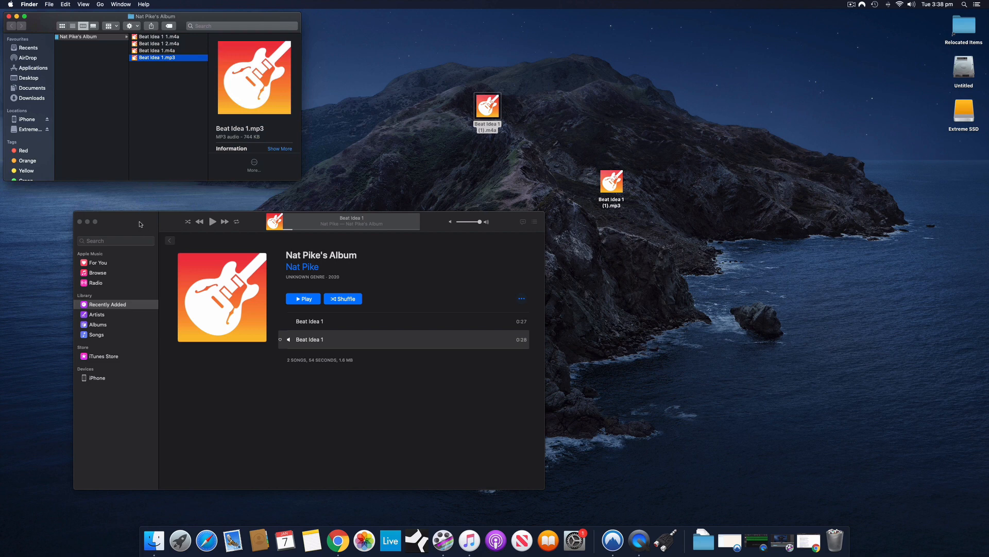
{"action": "mouse_move", "coordinate": [558, 125]}
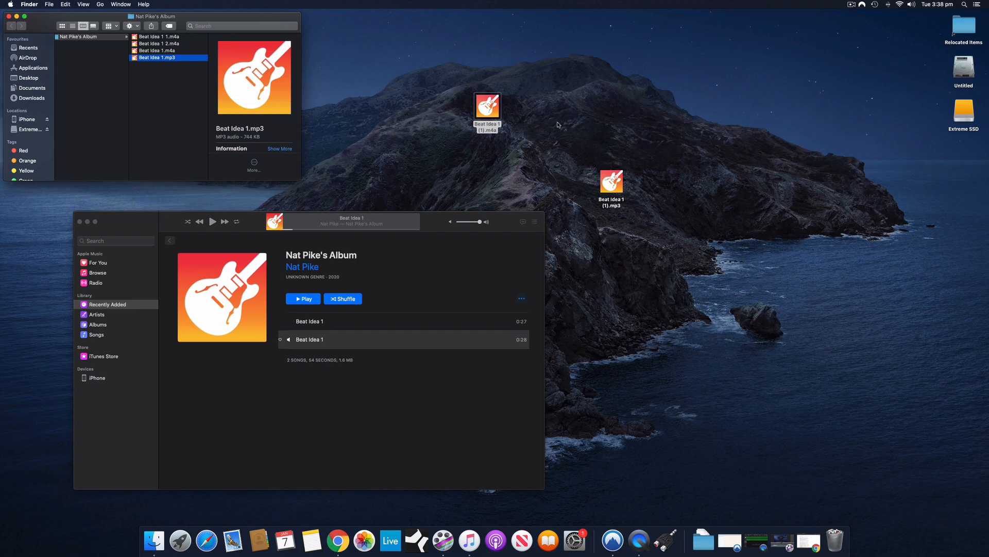